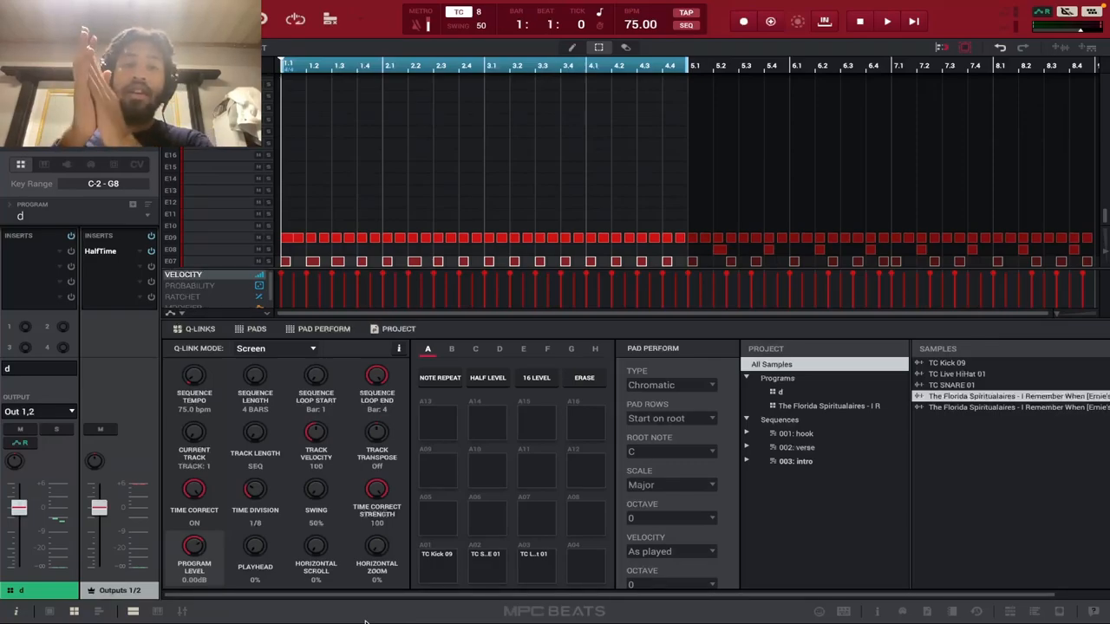
{"action": "mouse_move", "coordinate": [530, 572]}
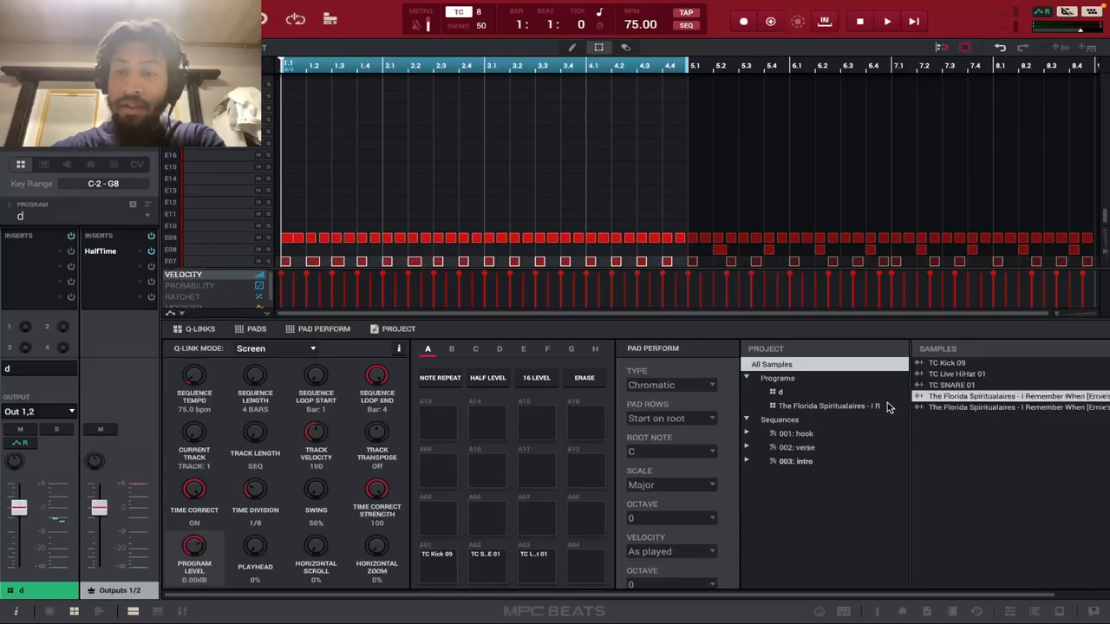
{"action": "mouse_move", "coordinate": [902, 506]}
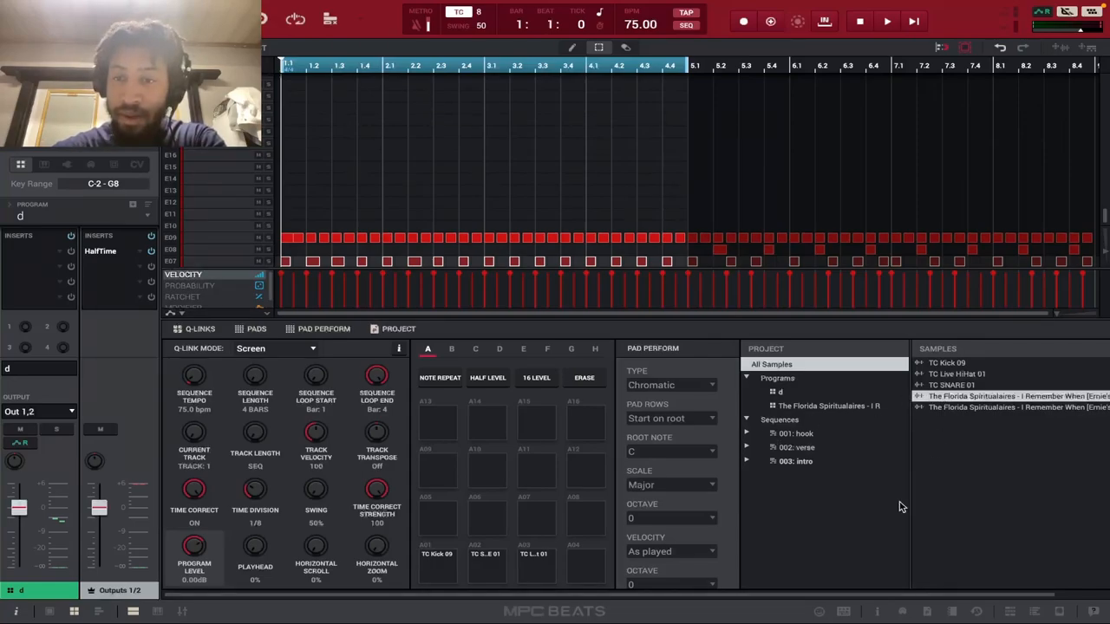
{"action": "mouse_move", "coordinate": [897, 522]}
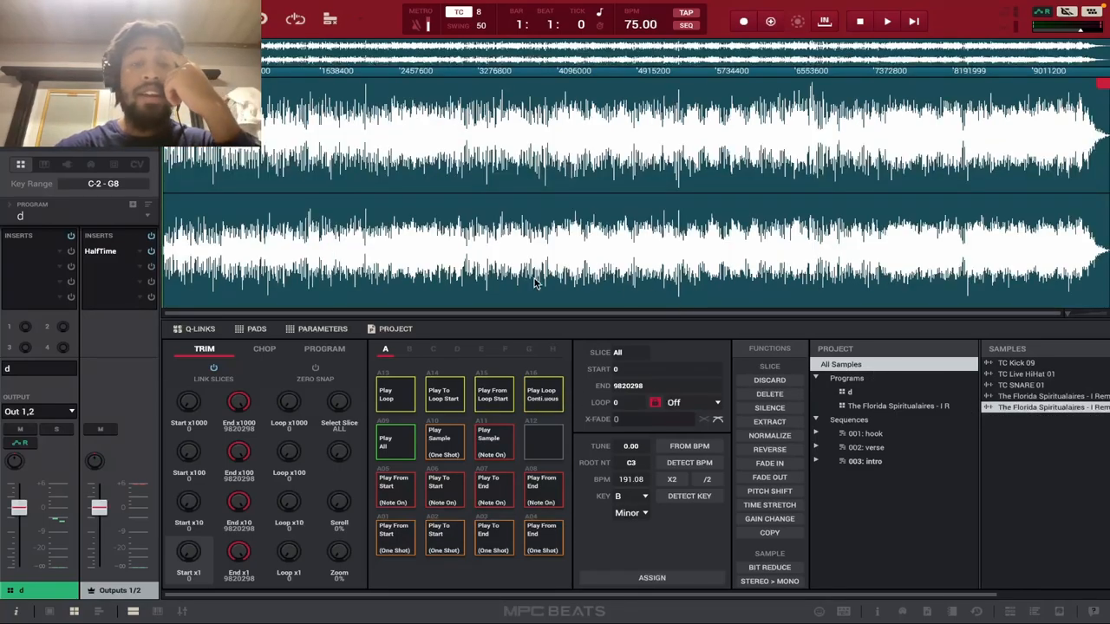
Step: Chop the sample by BPM with a 1/16 division to get 16 tempo-based slices
{"action": "left_click", "coordinate": [263, 349]}
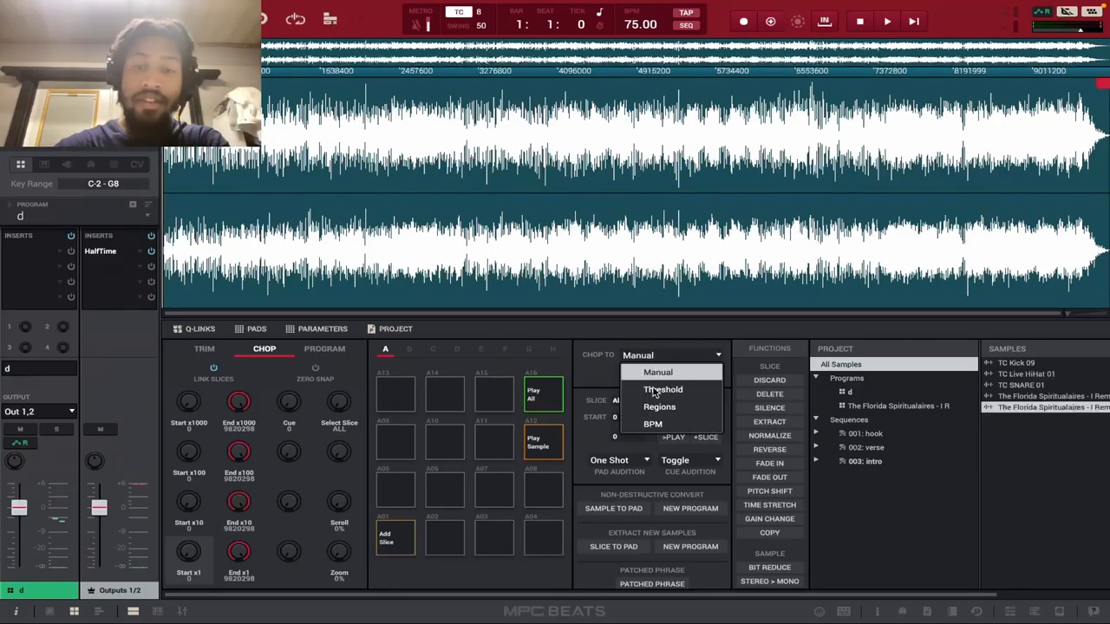
{"action": "left_click", "coordinate": [652, 423]}
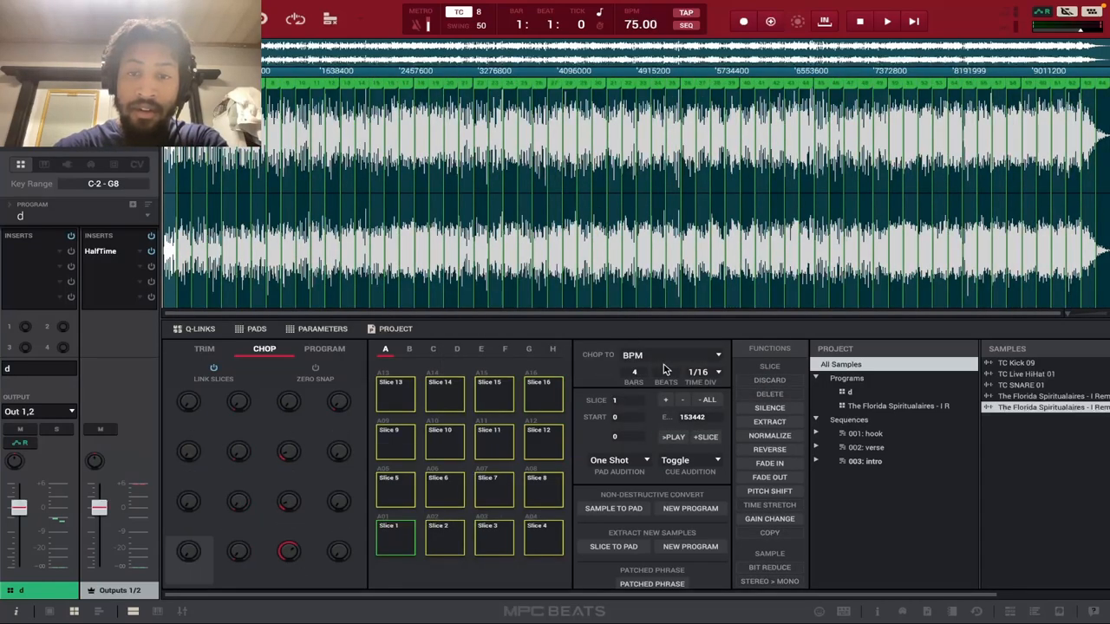
{"action": "left_click", "coordinate": [708, 371]}
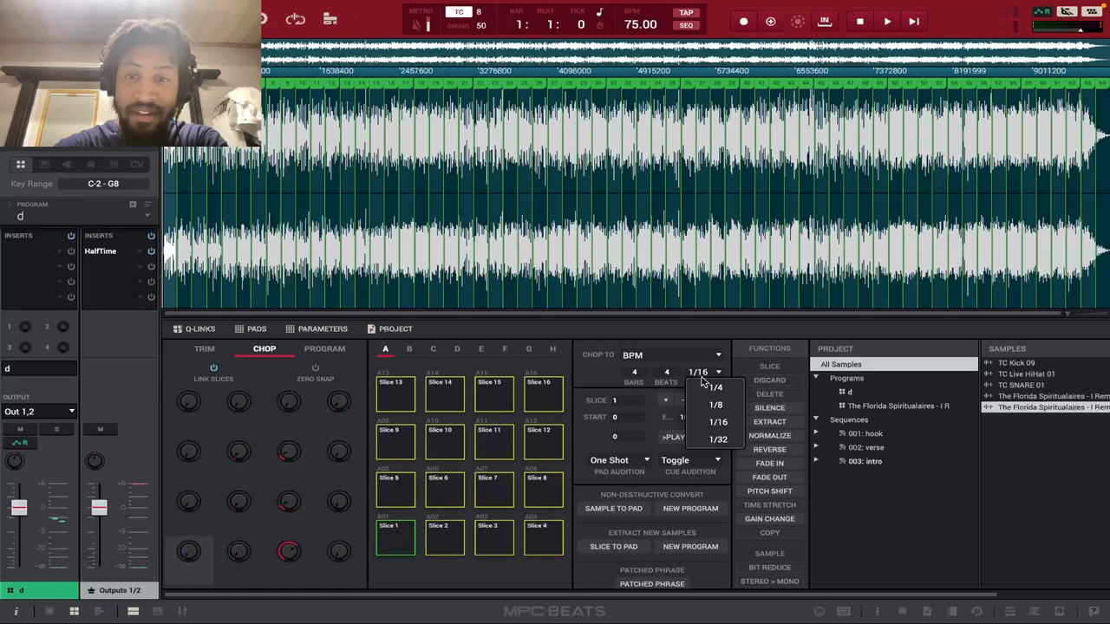
{"action": "left_click", "coordinate": [715, 441]}
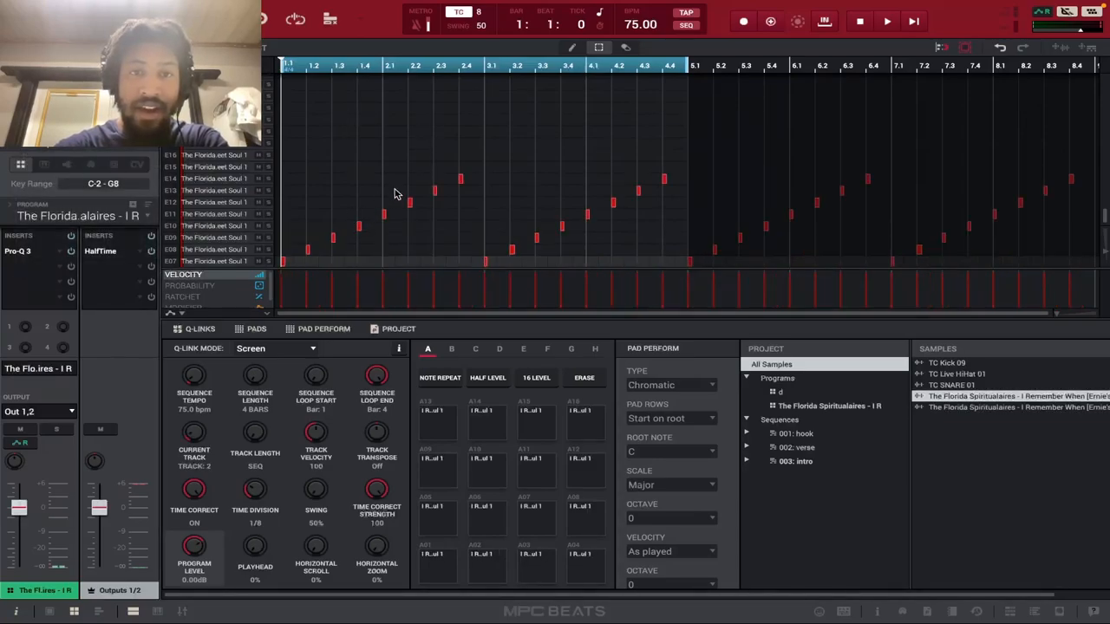
Step: Switch pad bank and select the original drum track with its kick, snare and hi-hat pattern
{"action": "left_click", "coordinate": [451, 348]}
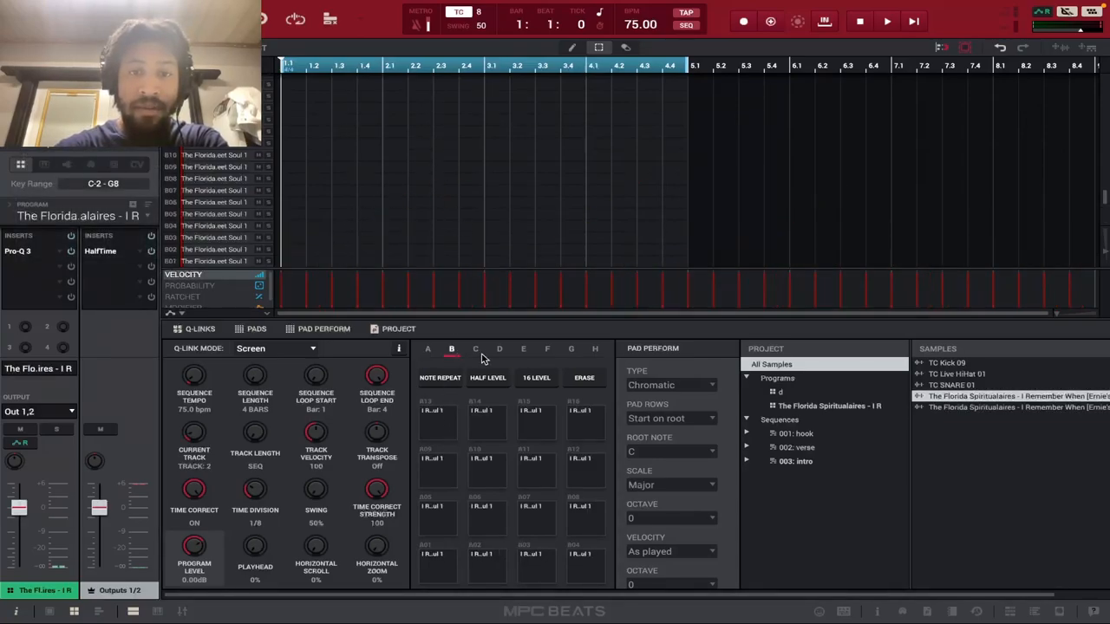
{"action": "left_click", "coordinate": [548, 349]}
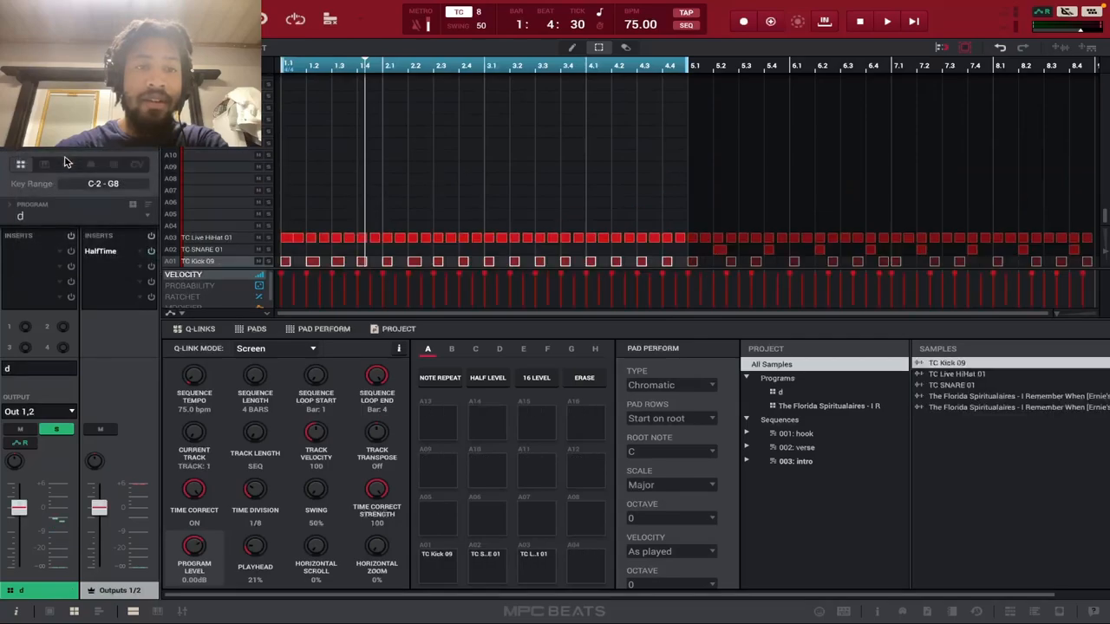
{"action": "mouse_move", "coordinate": [296, 233]}
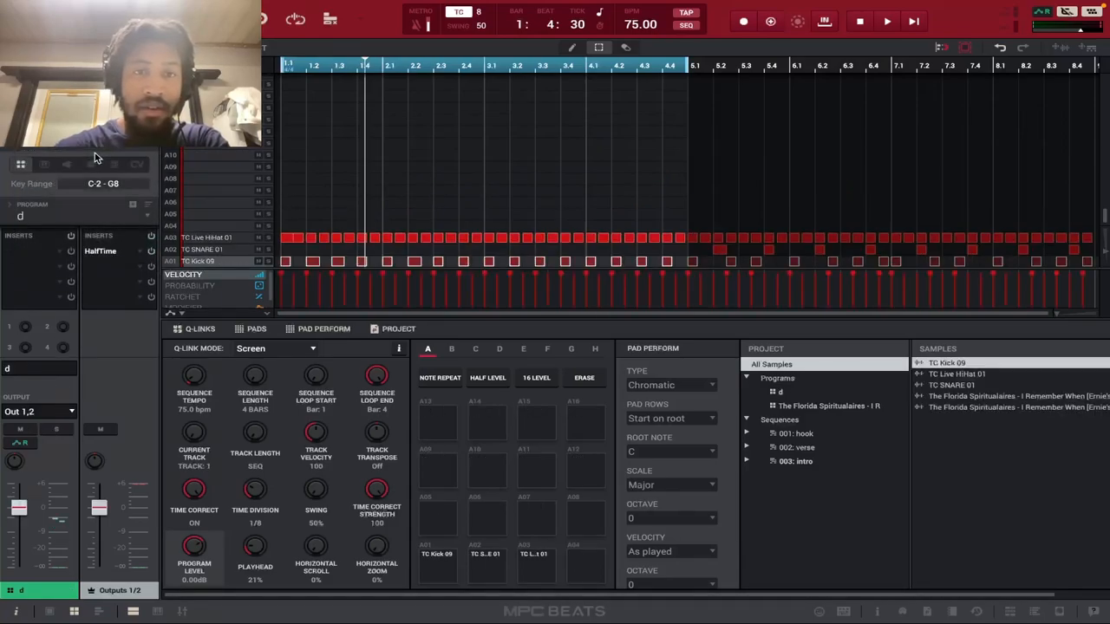
Step: Switch to the drum sequence with the denser kick, snare and hi-hat pattern
{"action": "left_click", "coordinate": [885, 20]}
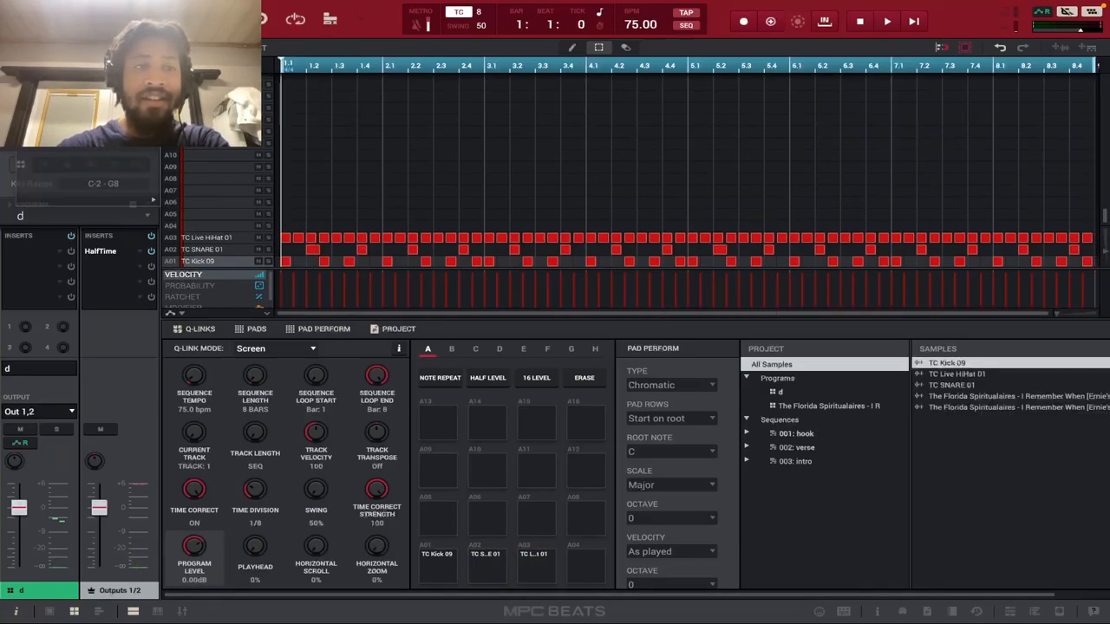
Step: Audition the drum groove, then select the Florida Spiritualaires chop track
{"action": "left_click", "coordinate": [891, 21]}
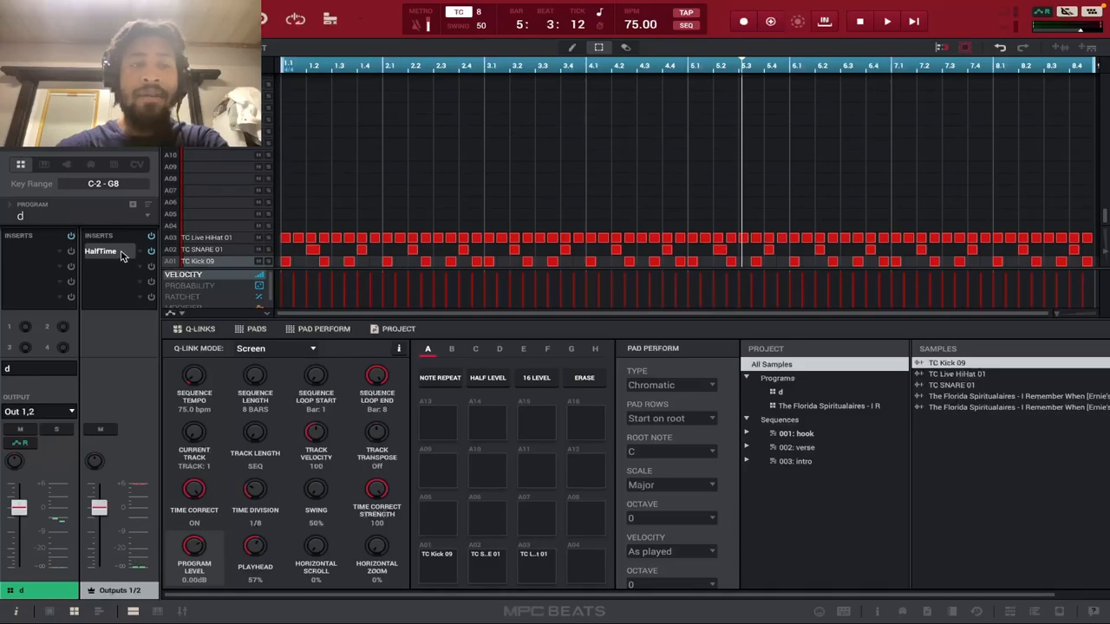
{"action": "left_click", "coordinate": [101, 253]}
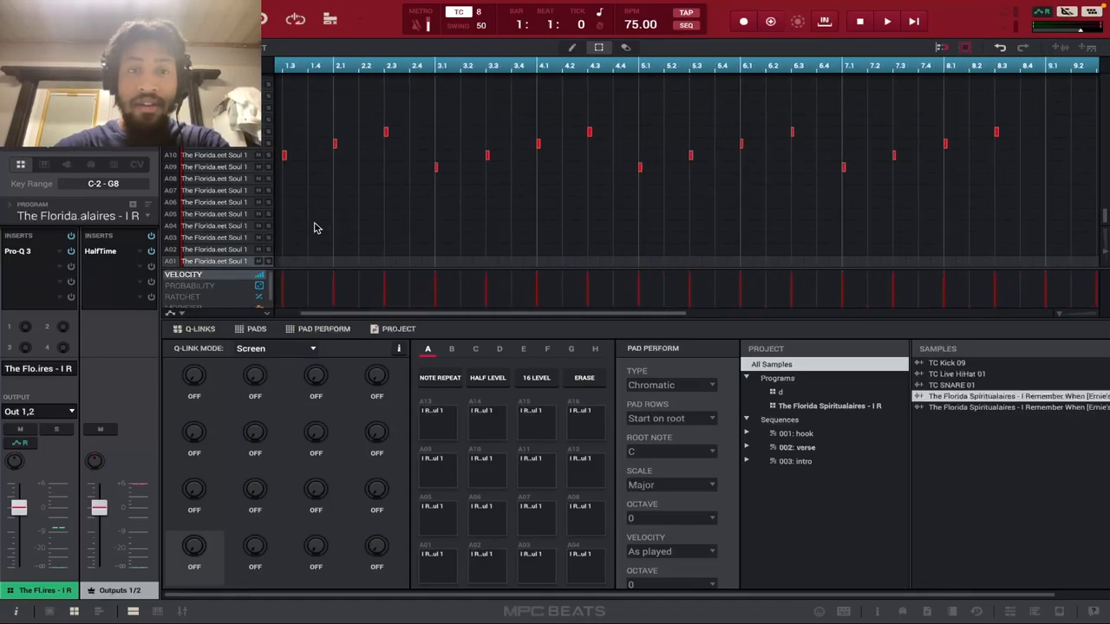
Step: Record rising runs of slice notes live into the chop sequence, then stop playback
{"action": "left_click", "coordinate": [883, 17]}
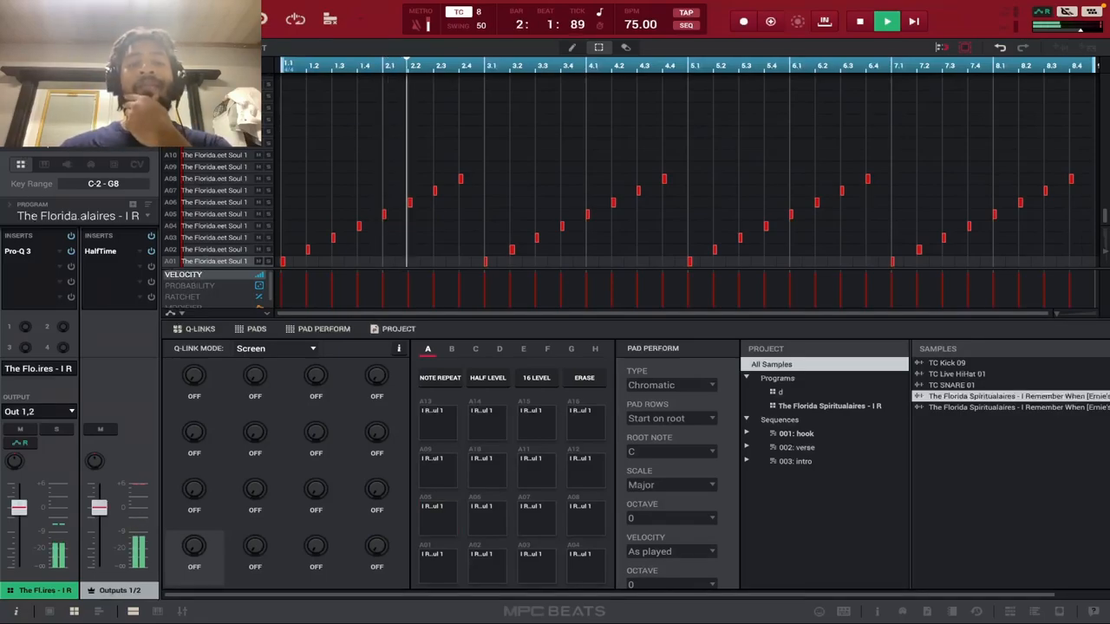
{"action": "left_click", "coordinate": [857, 19]}
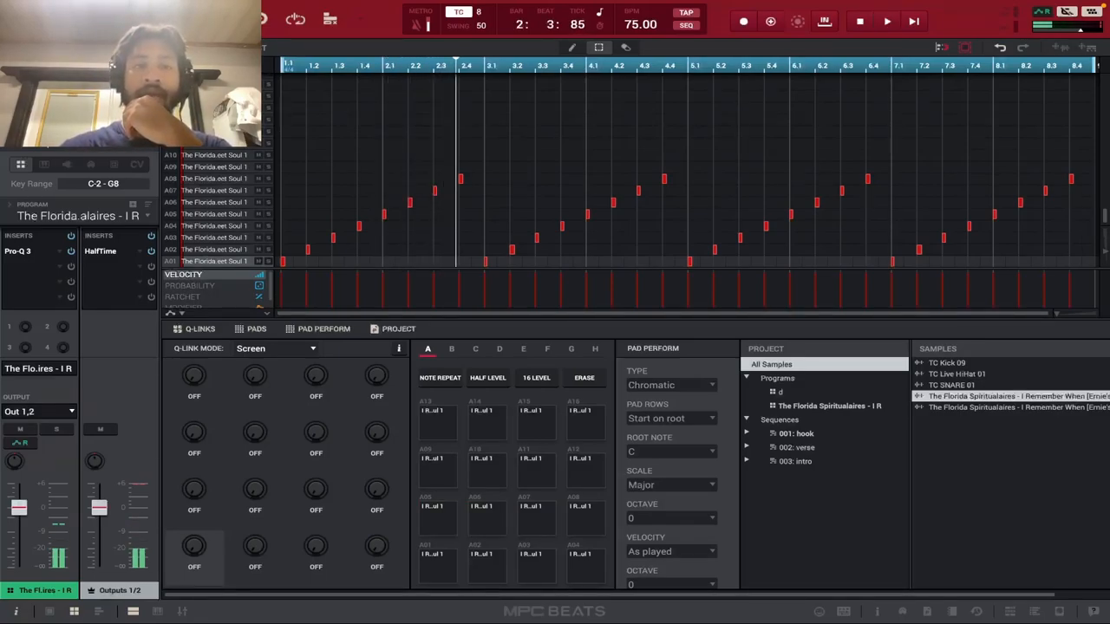
{"action": "left_click", "coordinate": [348, 17]}
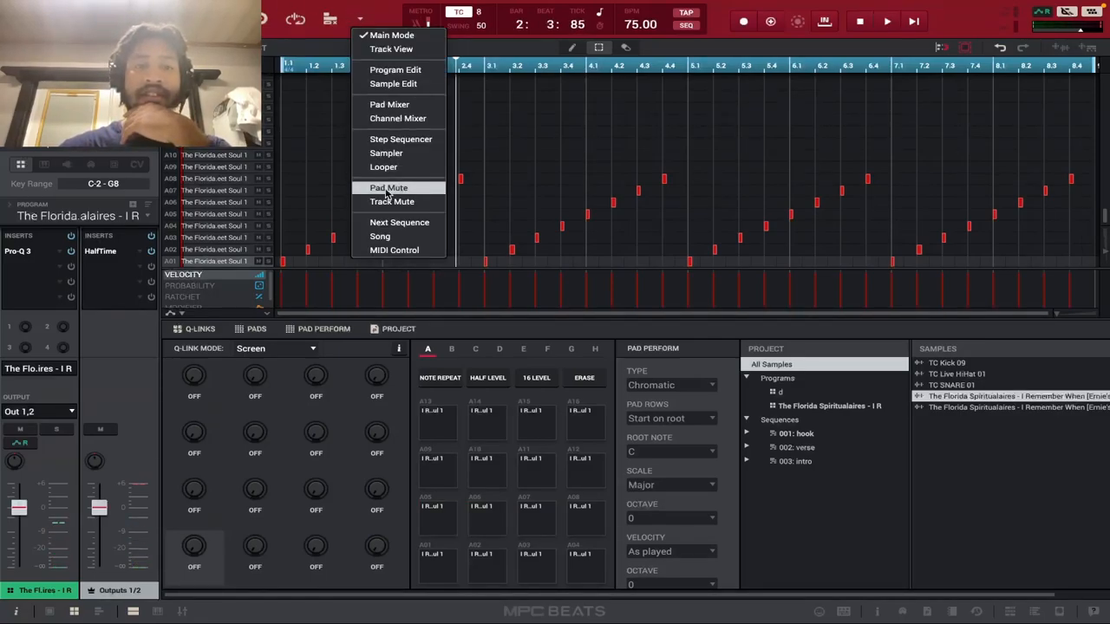
Step: Switch to Song mode and assign sequence 2: verse to step 4 of the arrangement
{"action": "left_click", "coordinate": [399, 223]}
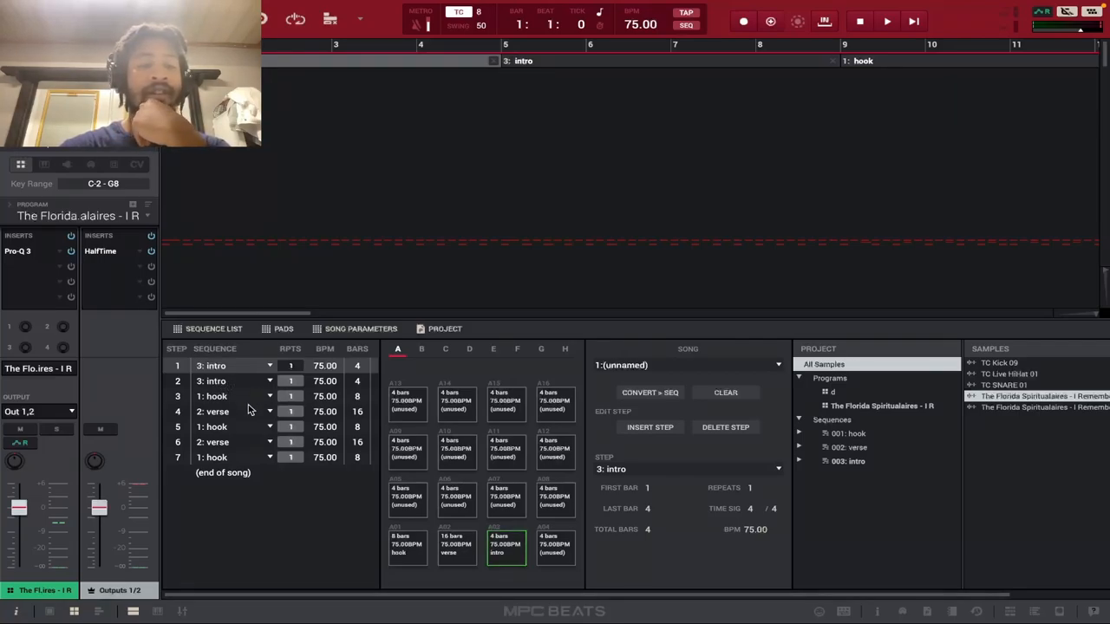
{"action": "left_click", "coordinate": [269, 382]}
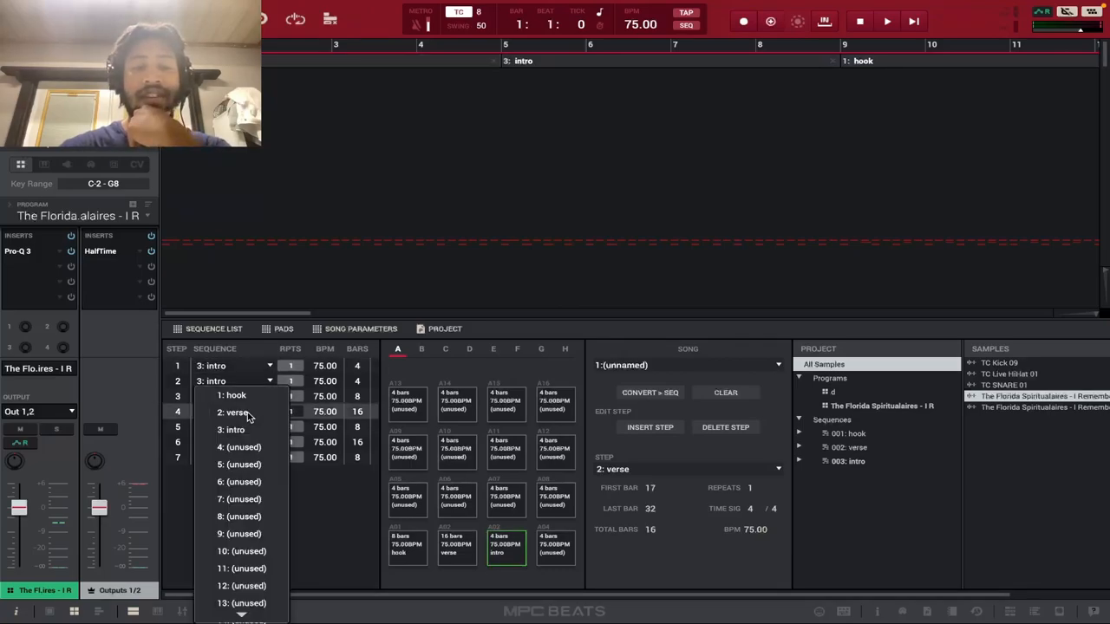
{"action": "left_click", "coordinate": [233, 413]}
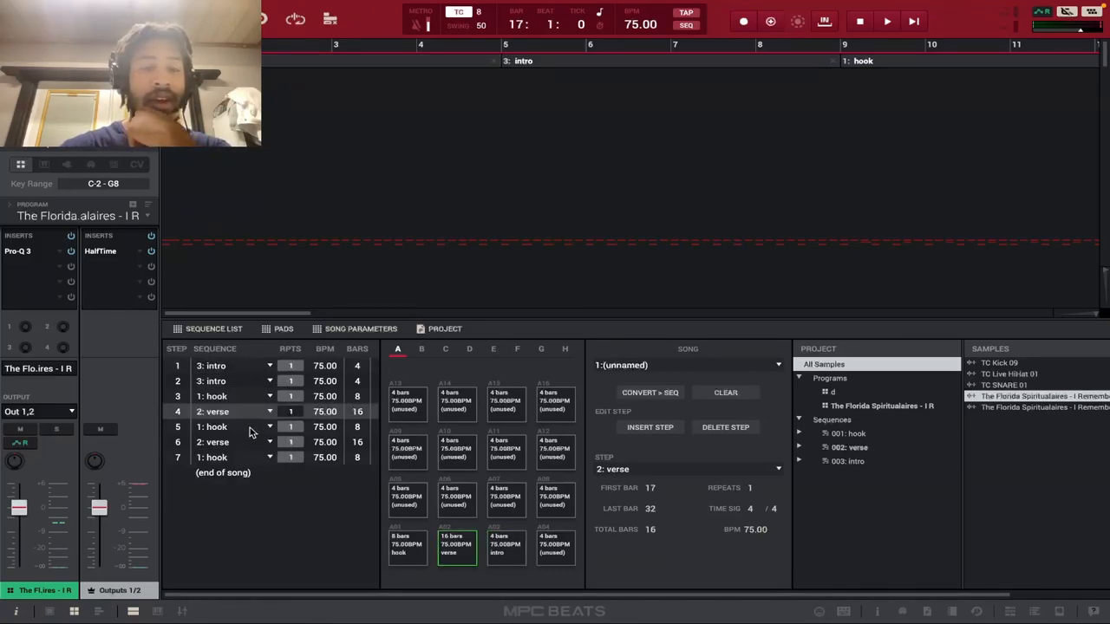
{"action": "mouse_move", "coordinate": [250, 458]}
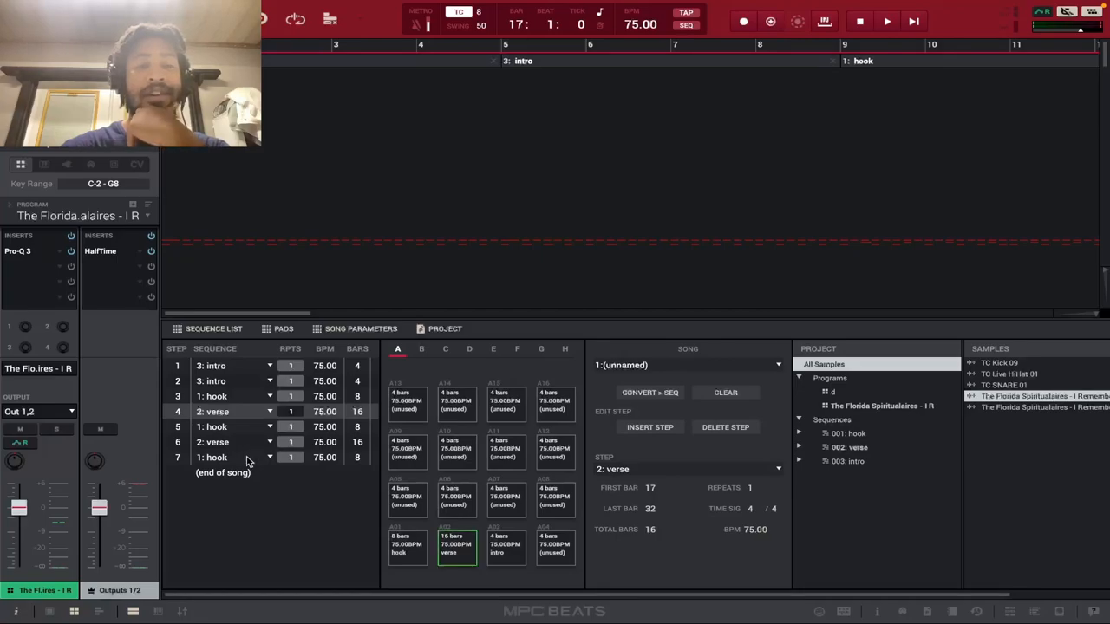